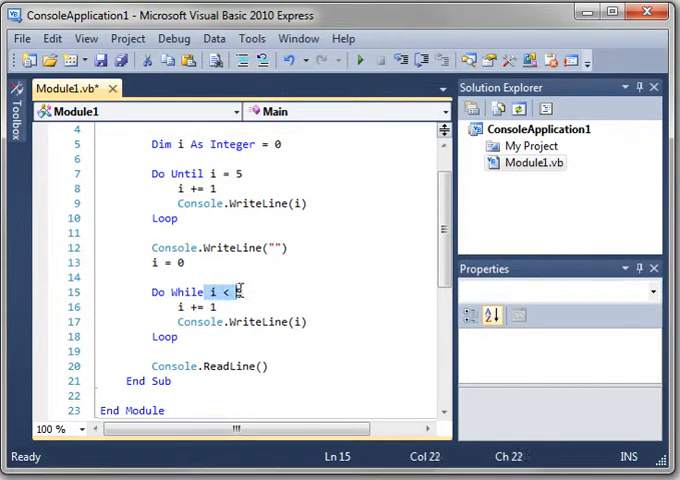
- Type 5 as the Do While limit so the line reads Do While i < 5
type("5")
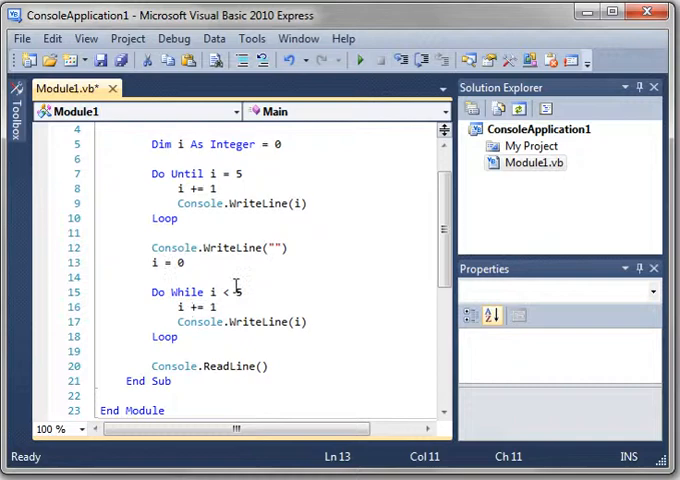
left_click(150, 276)
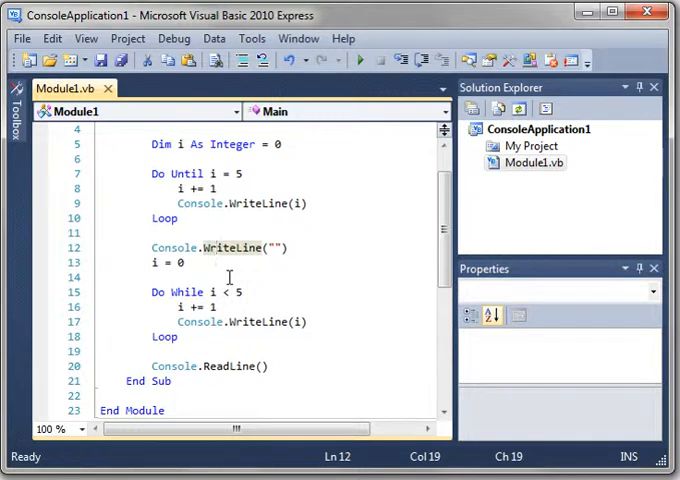
left_click(212, 248)
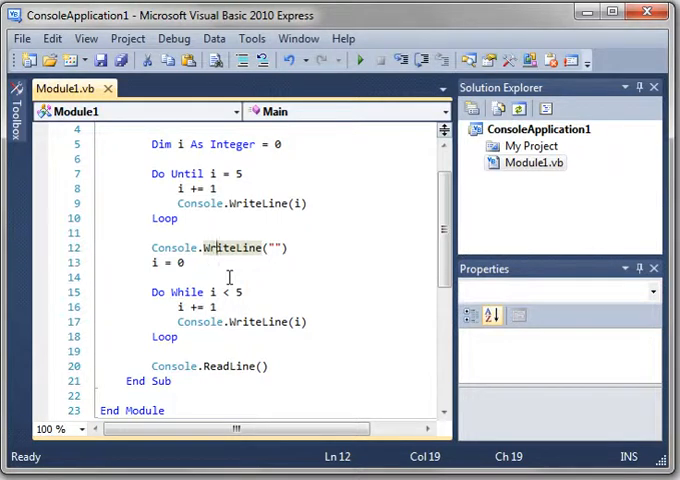